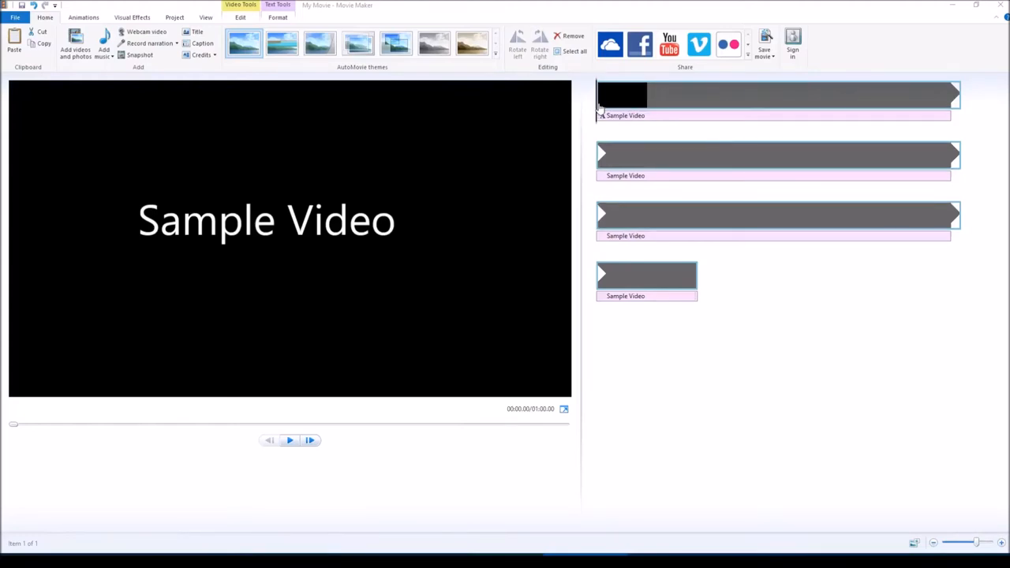
mouse_move(619, 95)
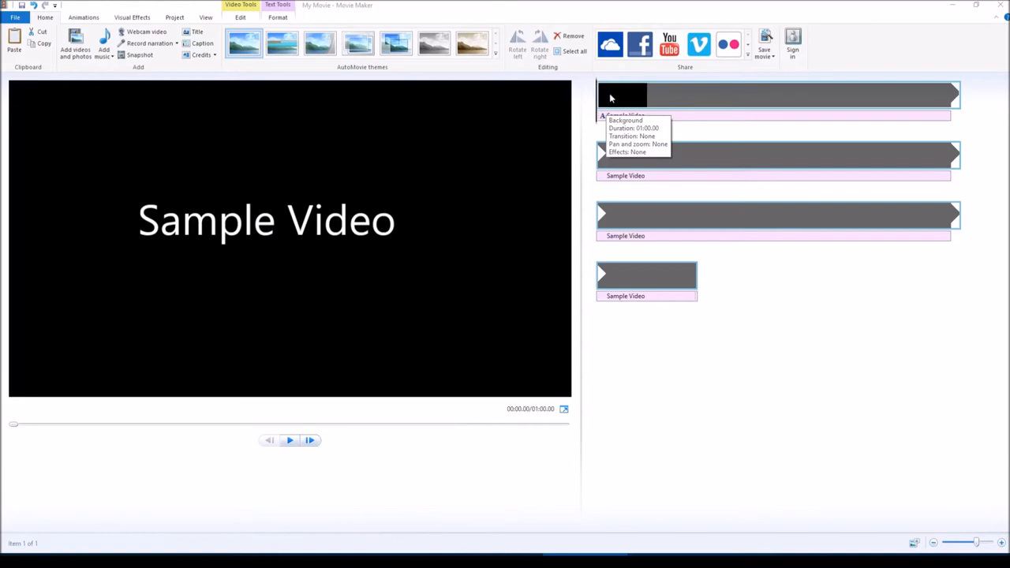
Add a background music file spanning all the Sample Video clips on the timeline
left_click(778, 95)
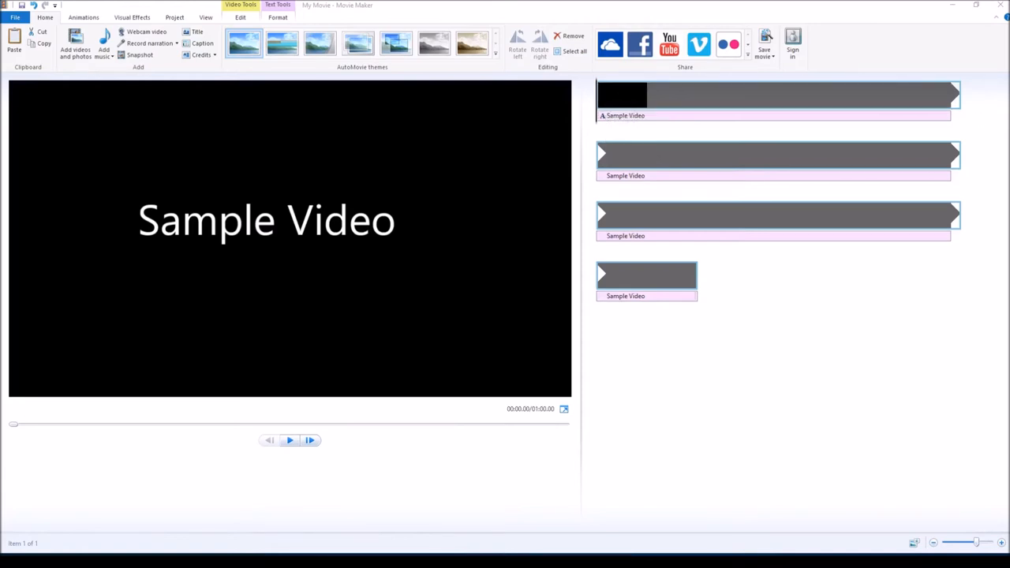
left_click(103, 43)
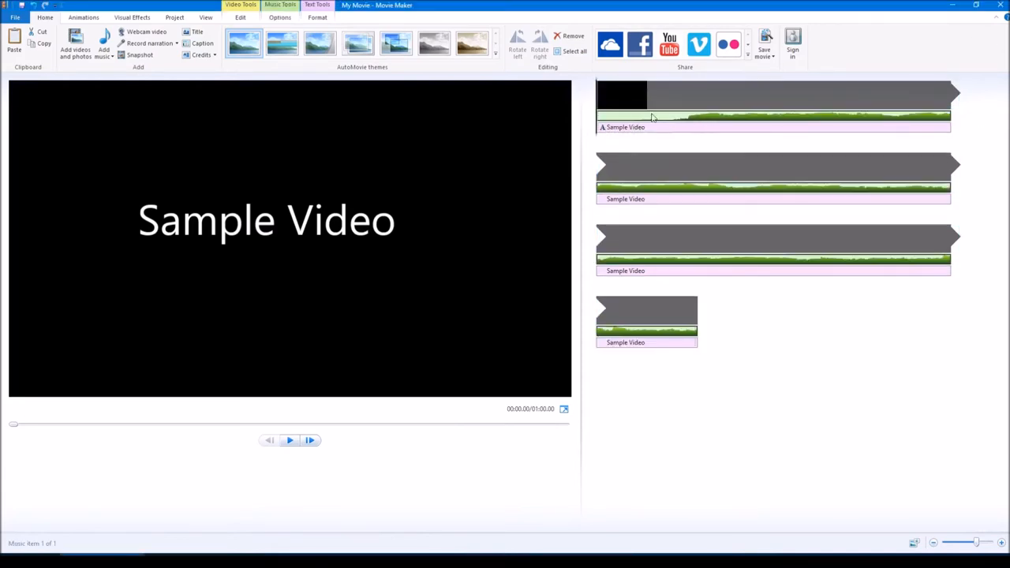
mouse_move(671, 125)
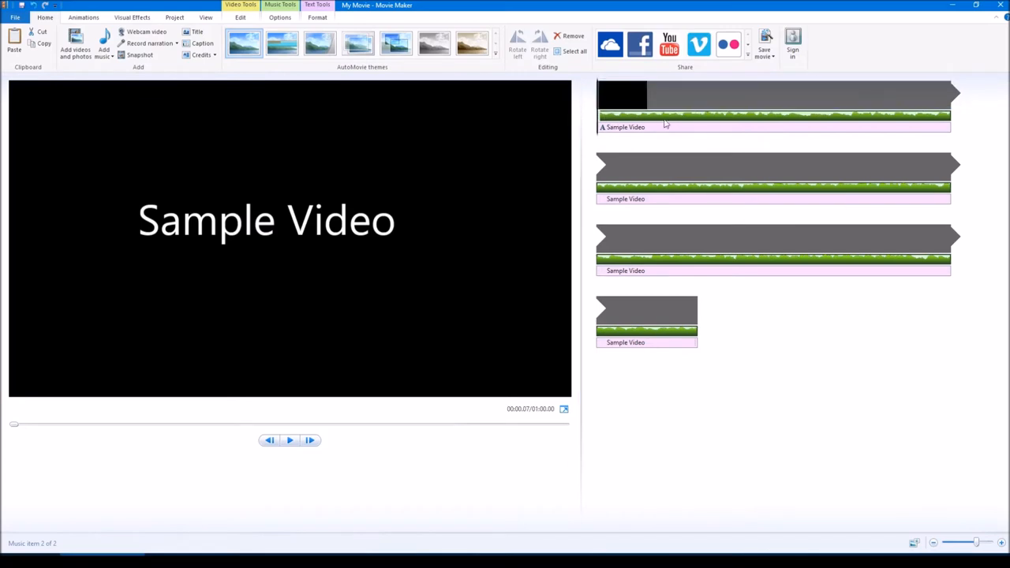
mouse_move(786, 133)
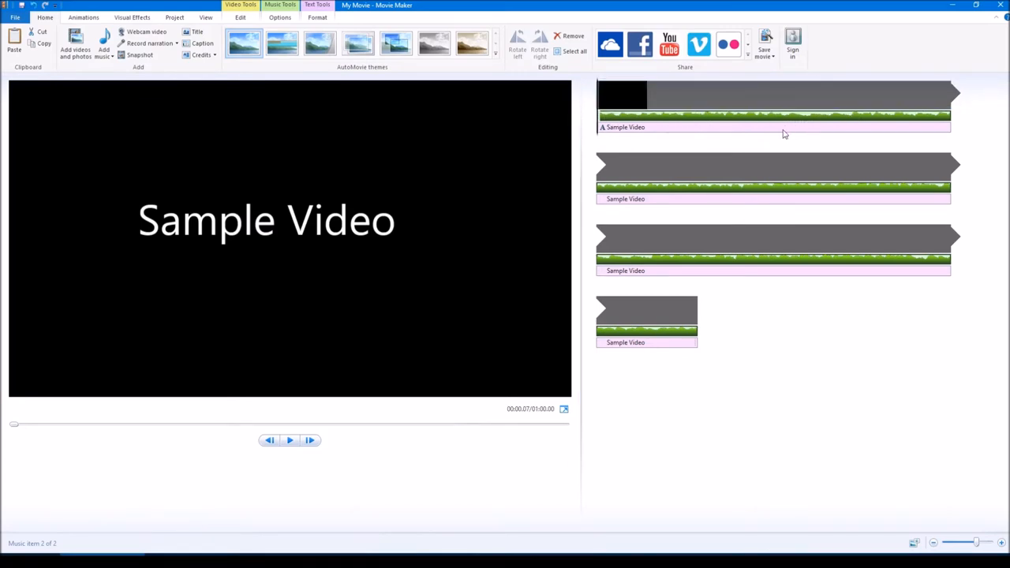
left_click(777, 239)
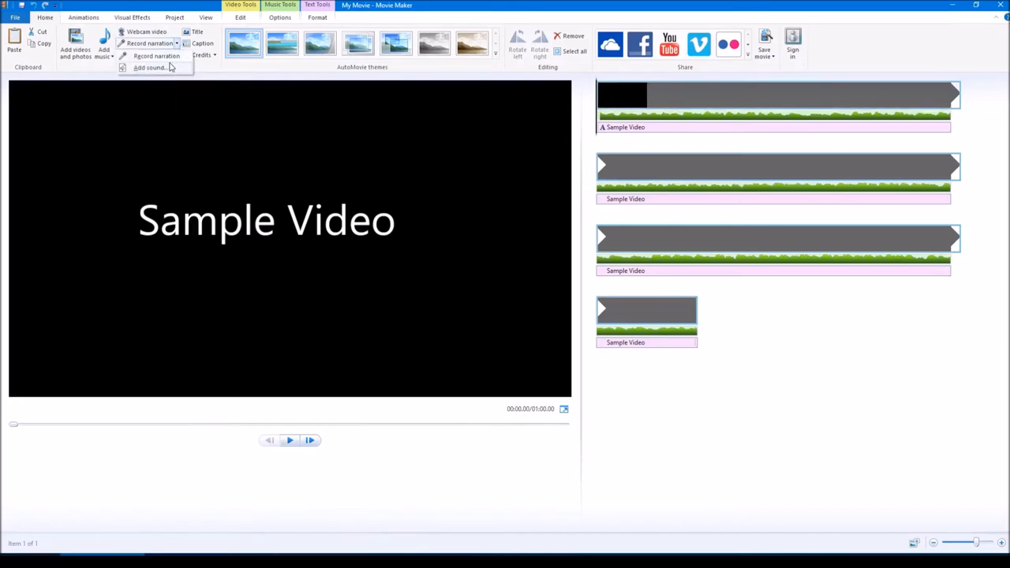
mouse_move(149, 67)
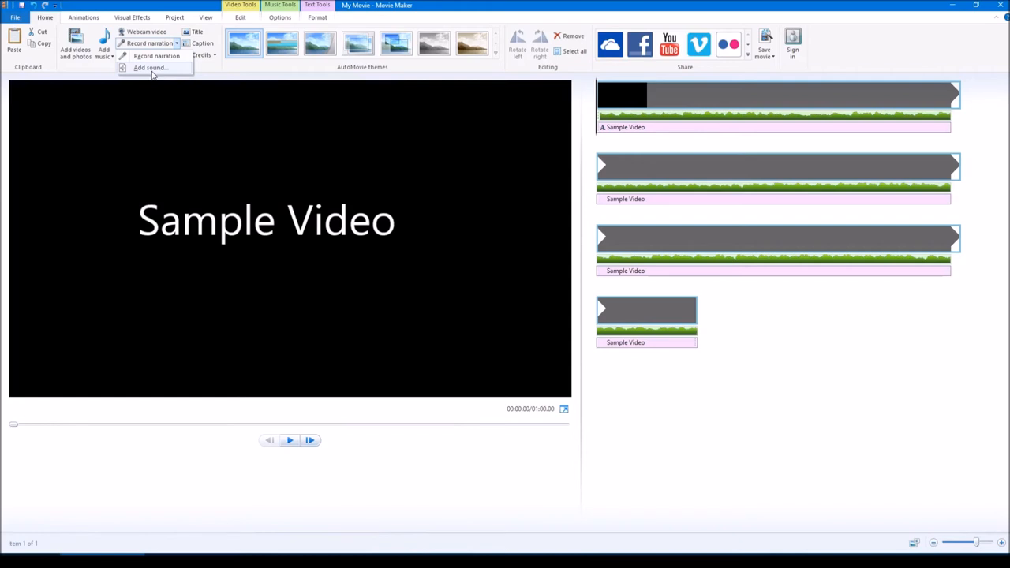
mouse_move(146, 71)
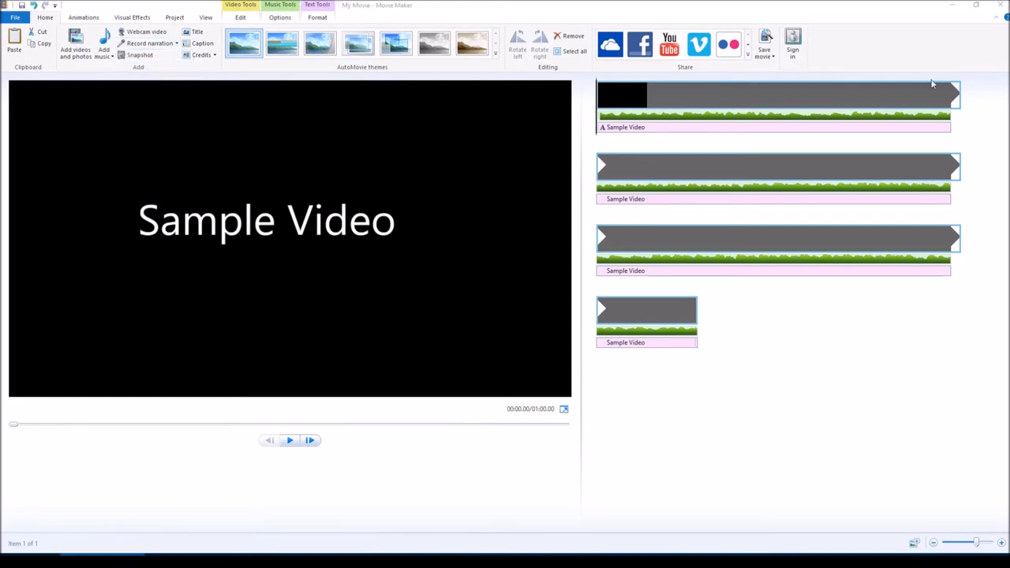
mouse_move(257, 111)
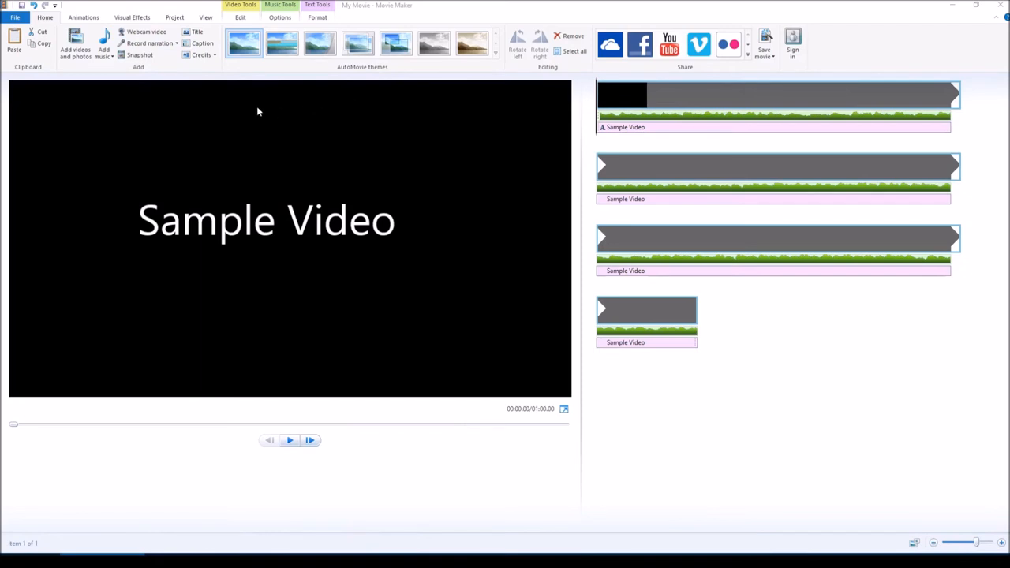
Insert a narration audio file at the start of the first Sample Video row, beneath the music
left_click(104, 43)
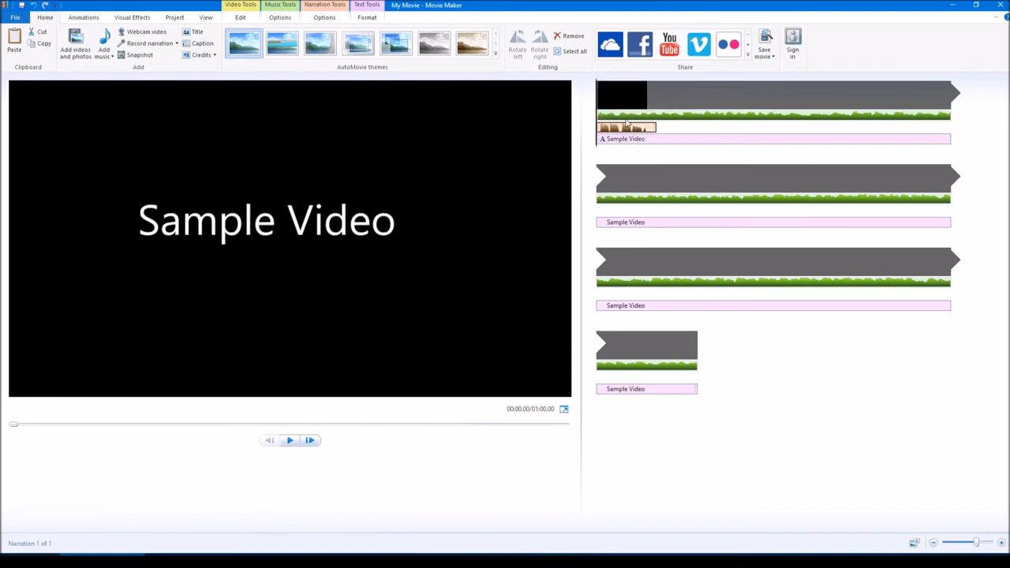
left_click(778, 94)
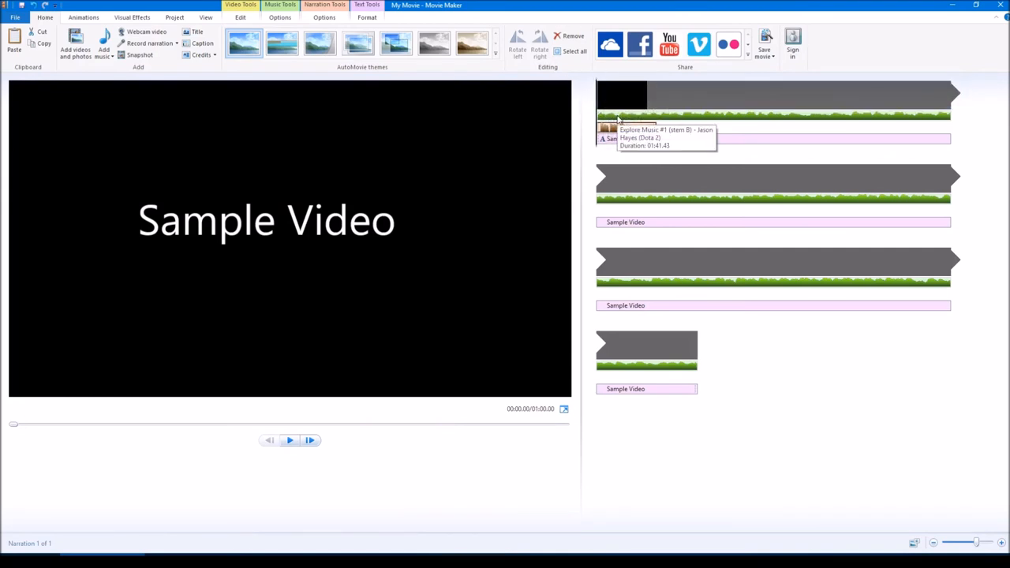
left_click(290, 440)
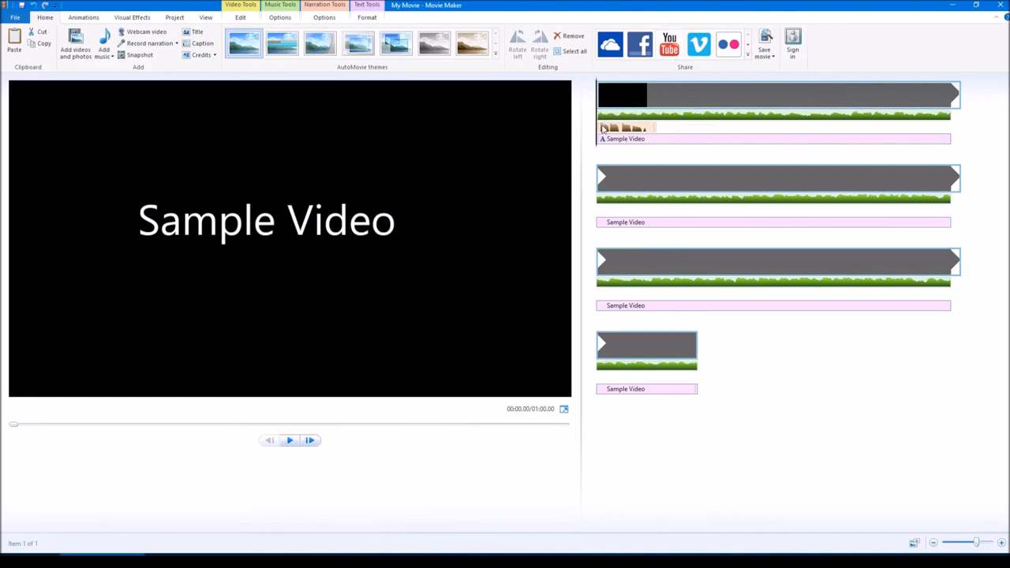
mouse_move(773, 124)
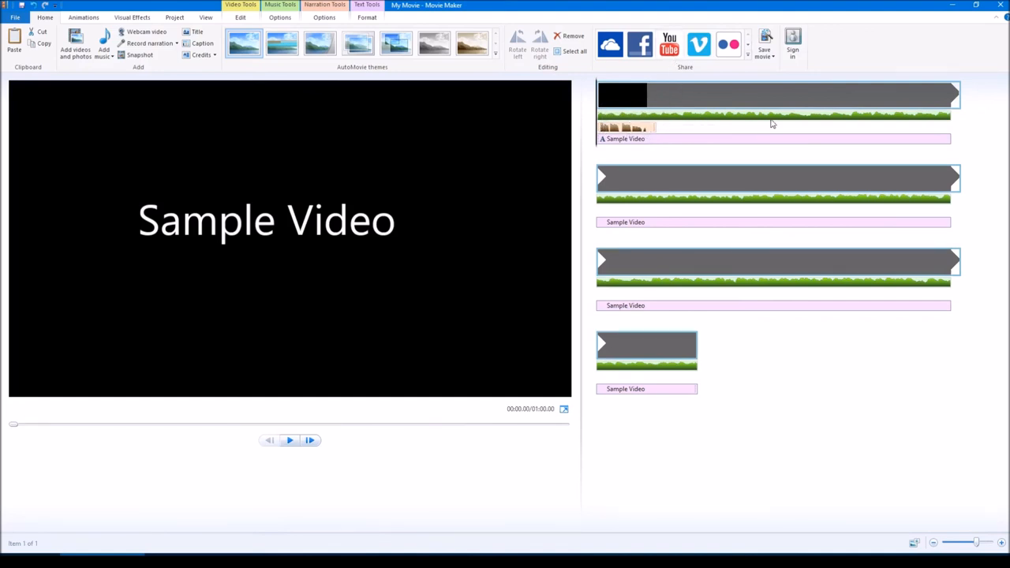